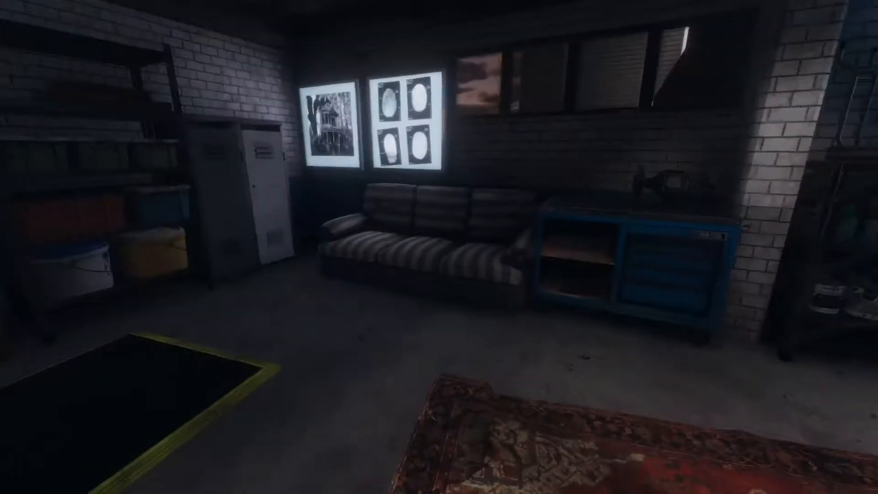
# - Let the game load to the main menu board with level 21 stats and daily challenges
pyautogui.hscroll(3)
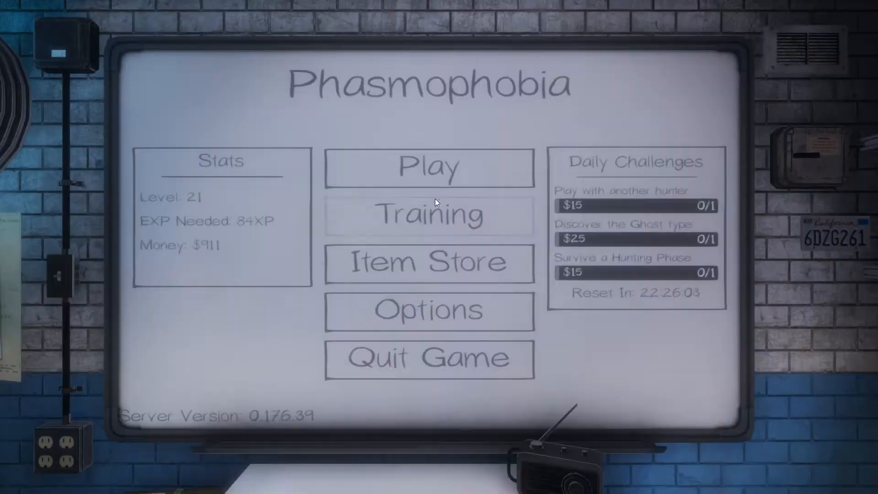
pyautogui.moveTo(386, 90)
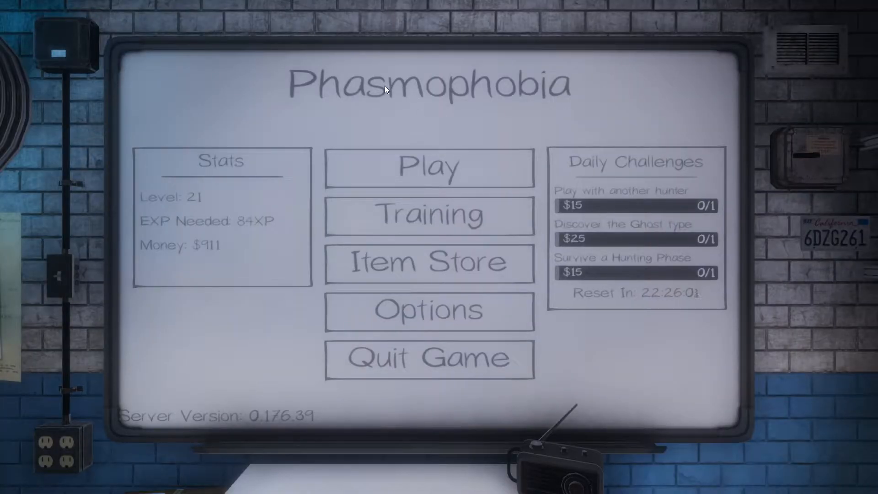
pyautogui.moveTo(309, 128)
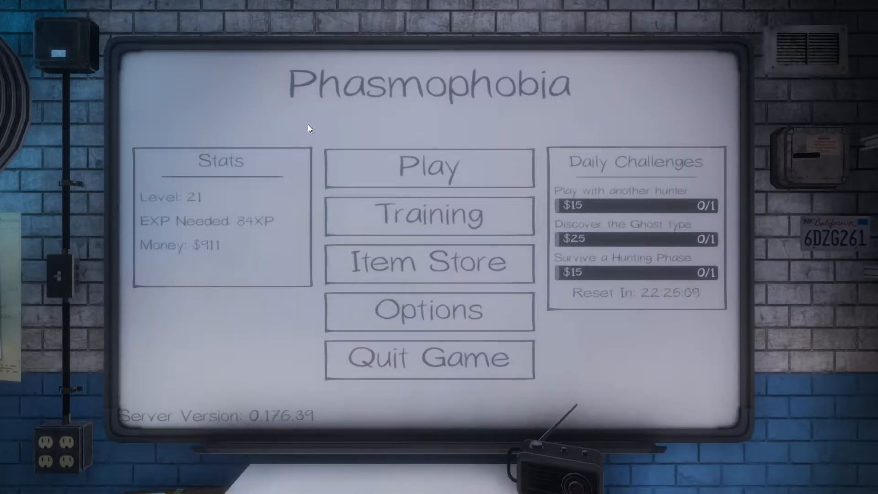
pyautogui.moveTo(322, 132)
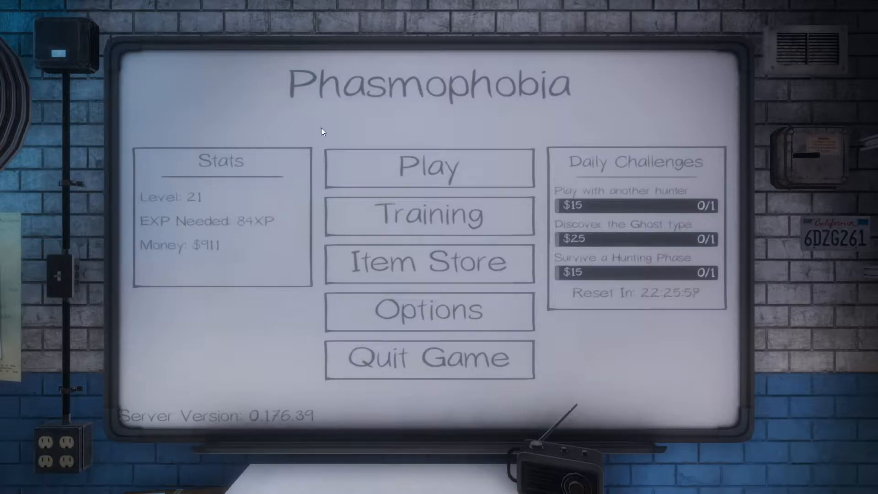
pyautogui.moveTo(404, 99)
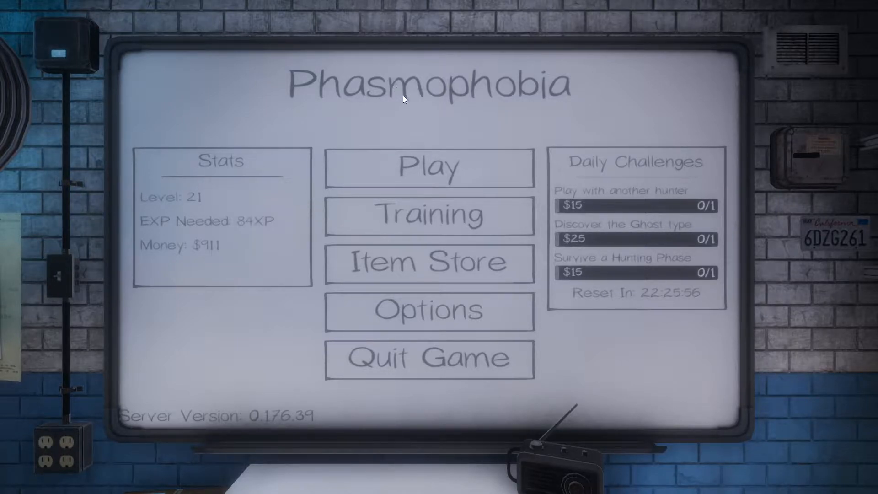
pyautogui.moveTo(411, 107)
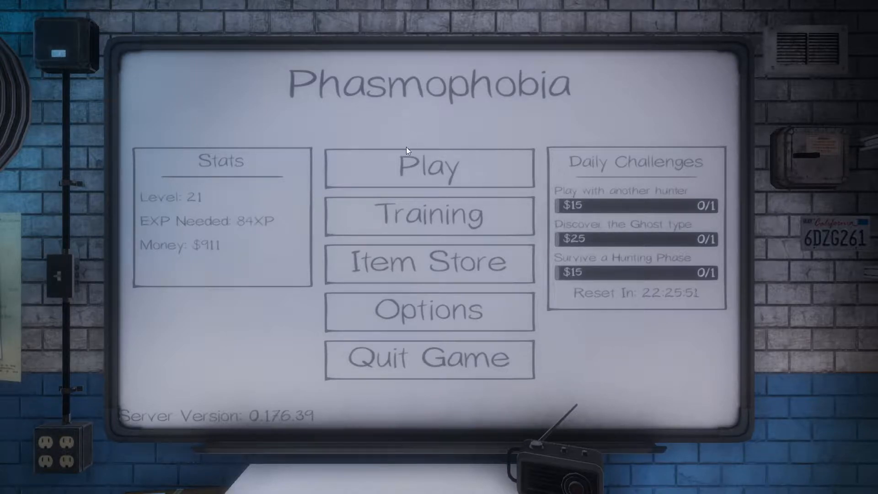
pyautogui.moveTo(406, 104)
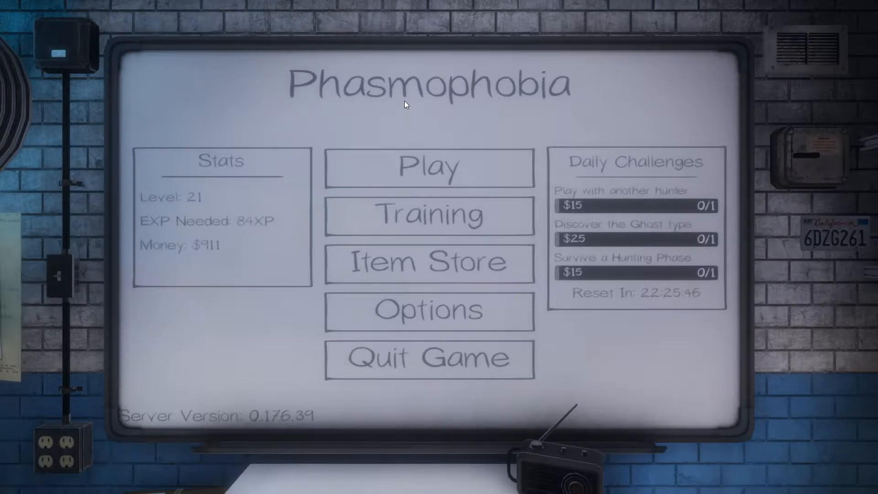
pyautogui.moveTo(413, 108)
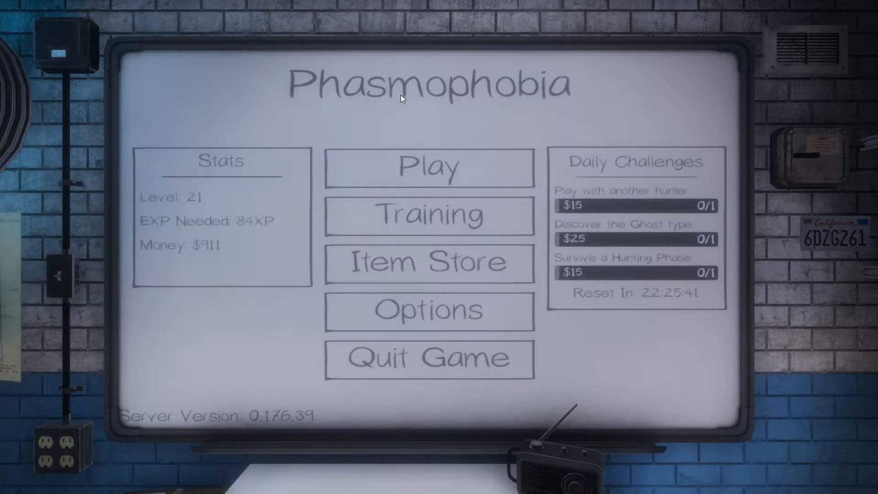
pyautogui.moveTo(394, 96)
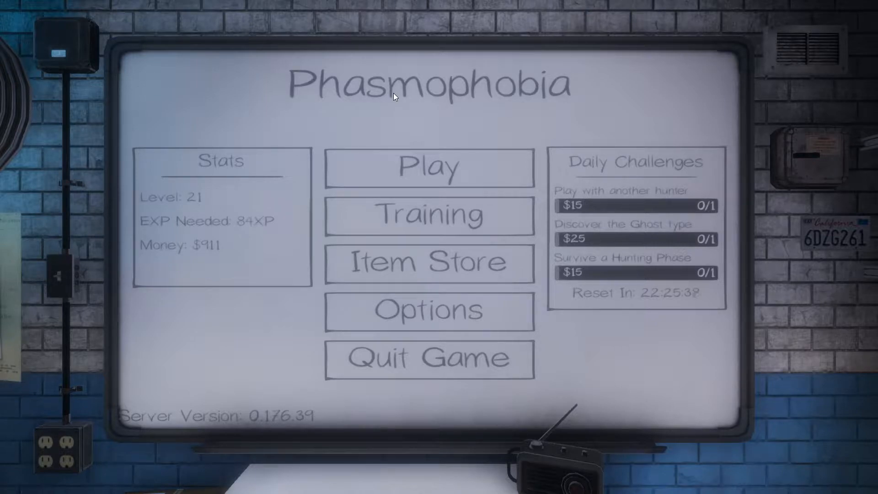
pyautogui.moveTo(334, 115)
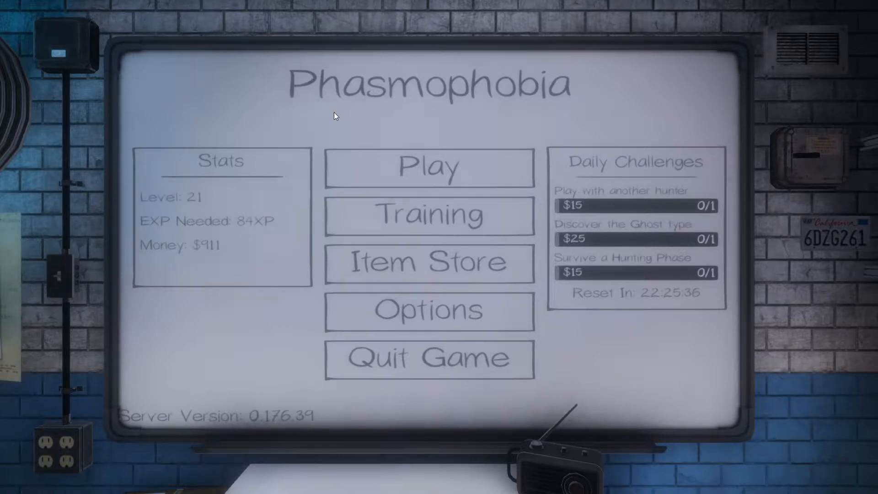
pyautogui.moveTo(329, 122)
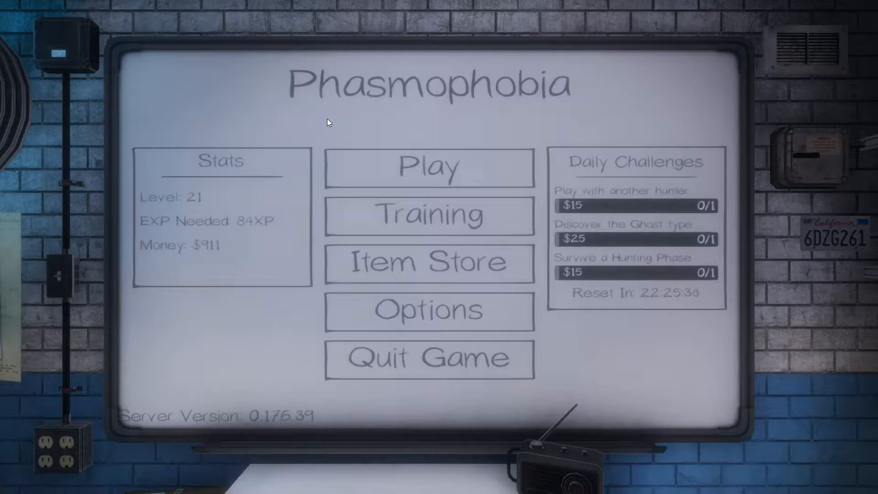
pyautogui.moveTo(316, 138)
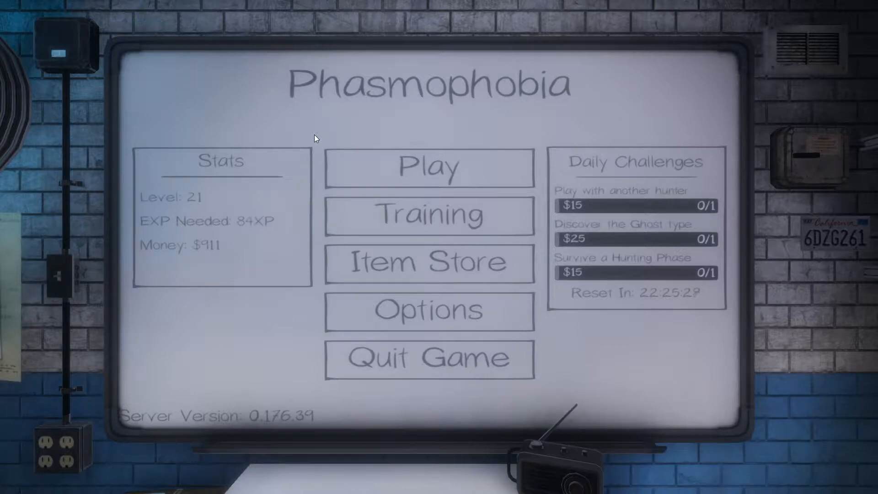
# - Start a game, accept the Grafton Farmhouse contract, and open the equipment inventory
pyautogui.click(429, 167)
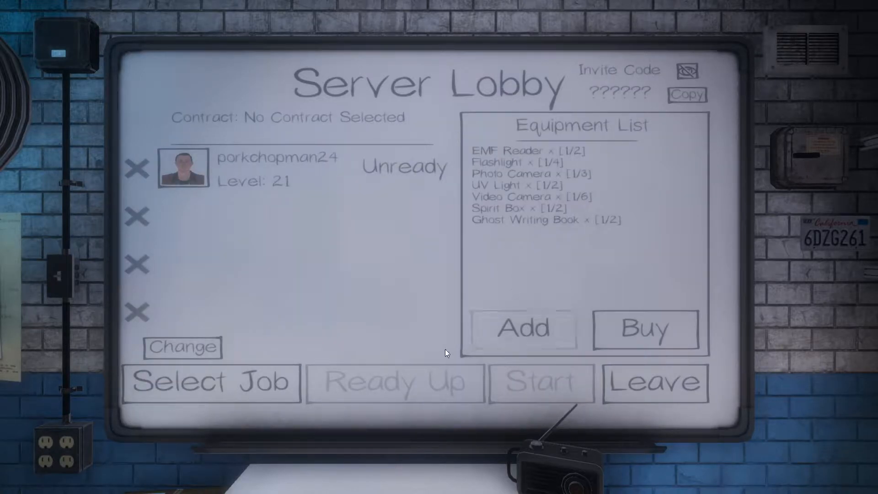
pyautogui.click(211, 383)
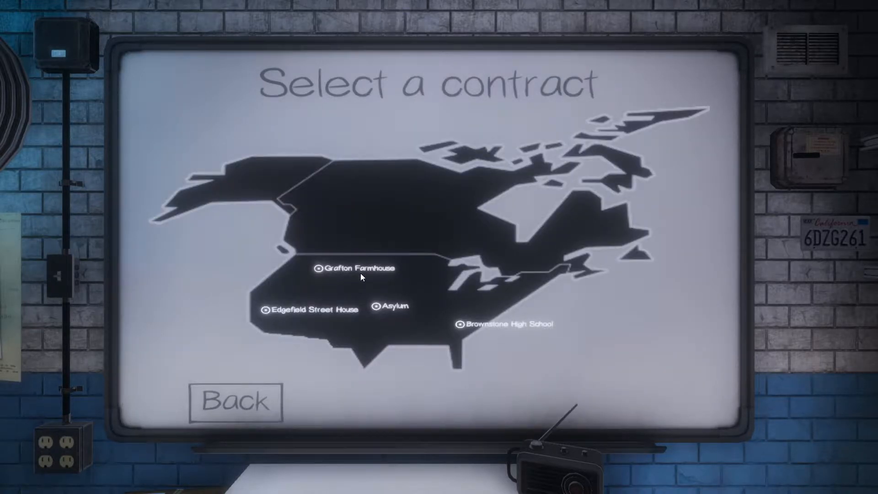
pyautogui.click(318, 269)
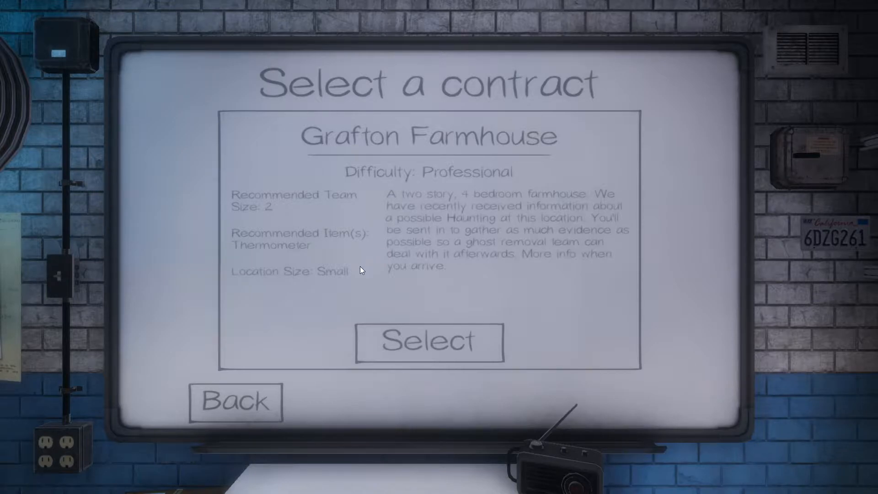
pyautogui.moveTo(363, 281)
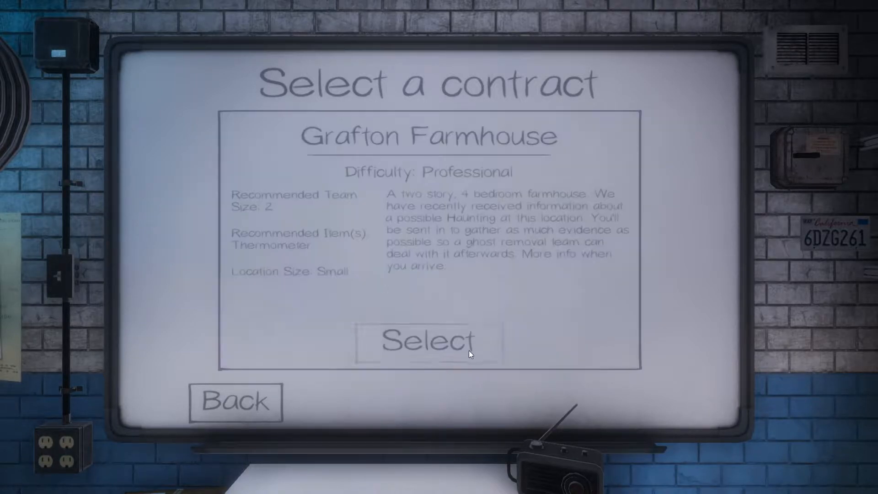
pyautogui.click(428, 341)
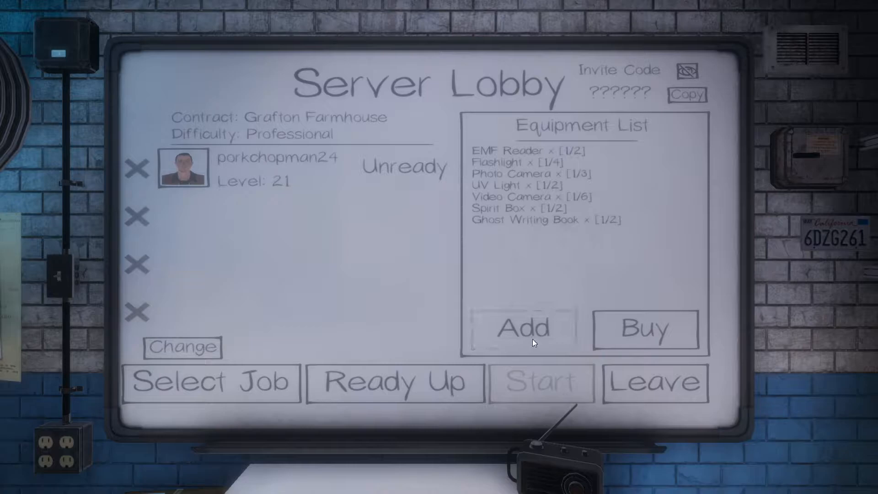
pyautogui.click(522, 328)
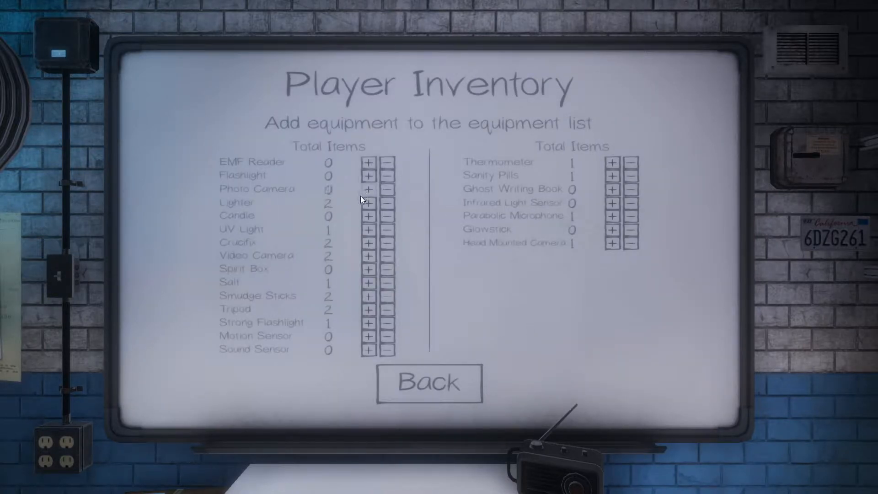
# - Zero out lighters, smudge sticks, tripods, strong flashlight and thermometer, keeping pills, microphone and head camera
pyautogui.click(387, 201)
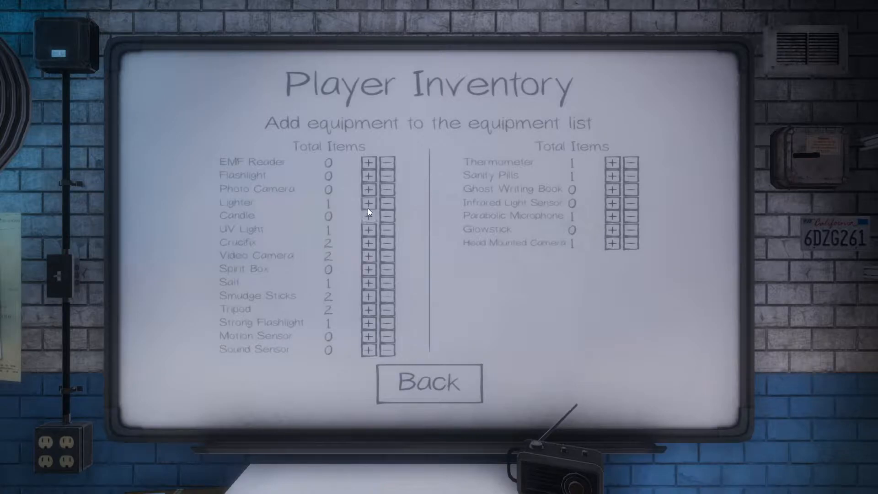
pyautogui.click(386, 202)
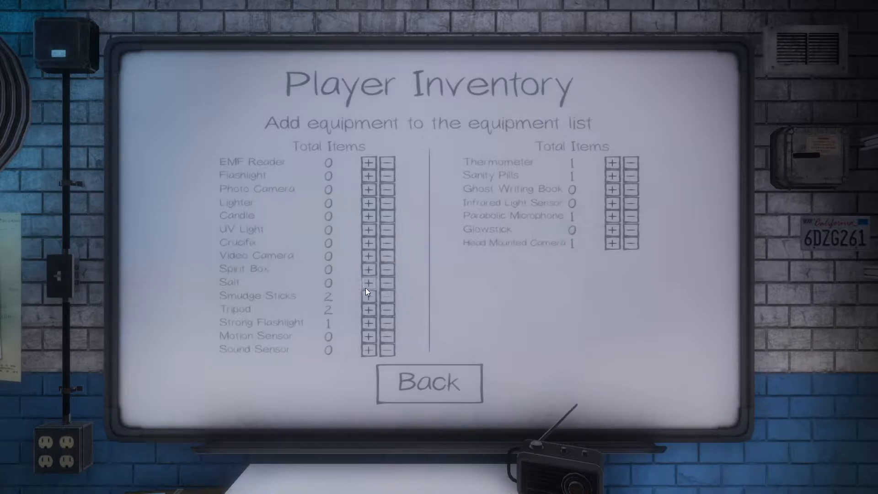
pyautogui.click(388, 296)
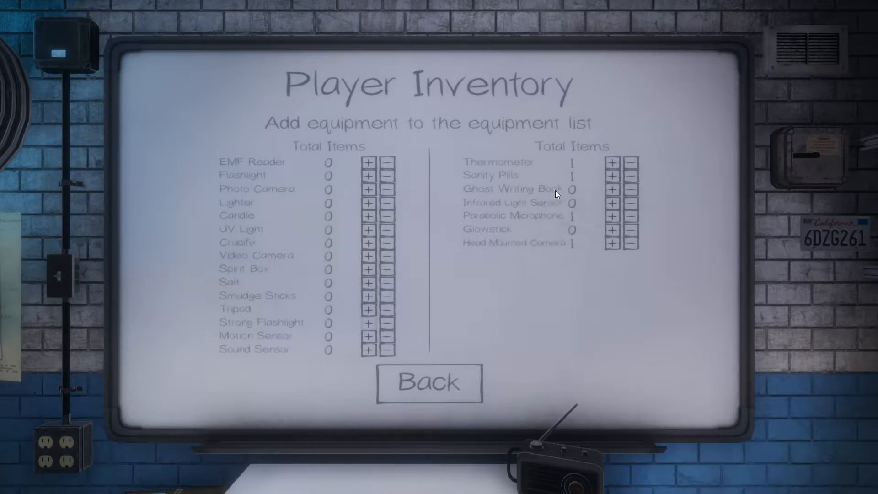
pyautogui.click(631, 163)
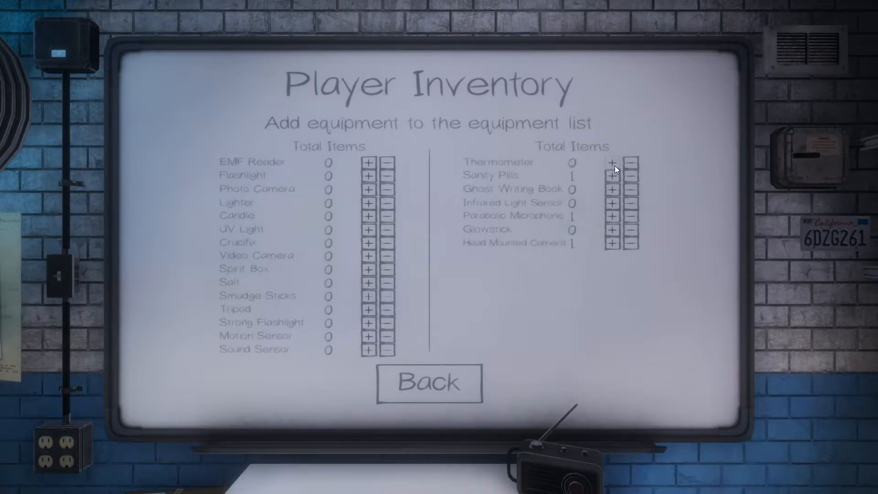
pyautogui.moveTo(458, 375)
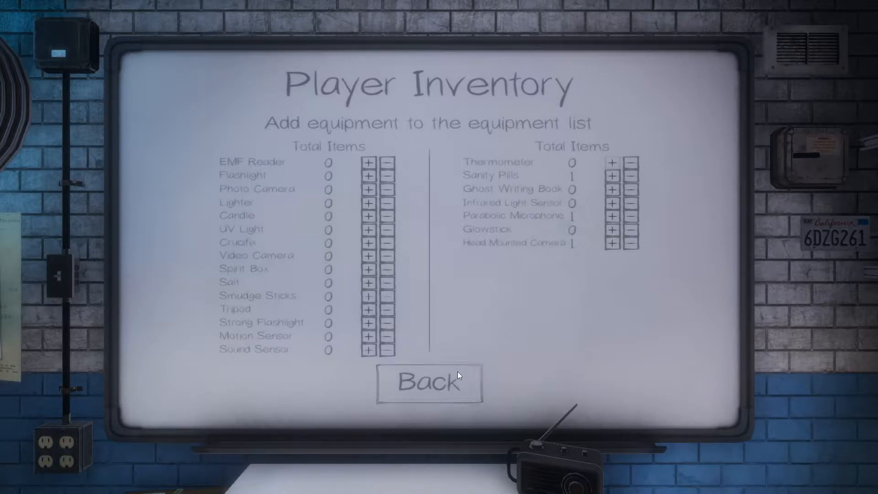
# - Return to the server lobby and launch the Grafton Farmhouse contract, waiting through loading
pyautogui.click(431, 383)
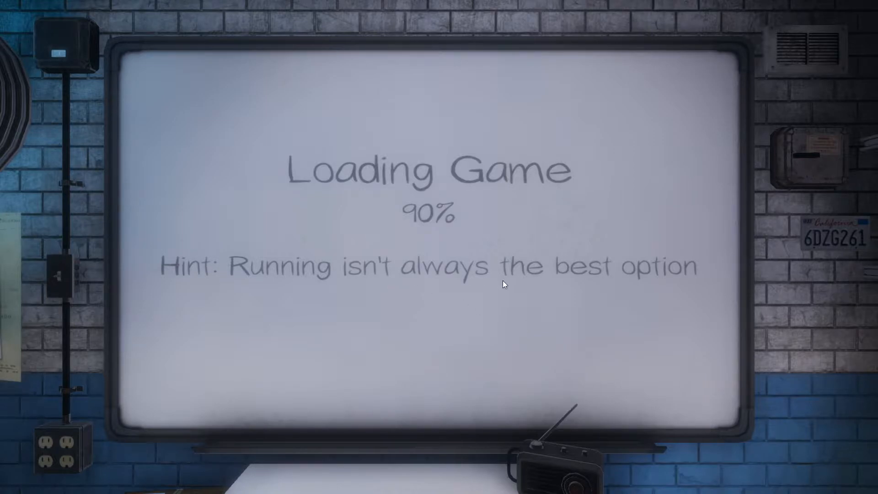
pyautogui.moveTo(513, 313)
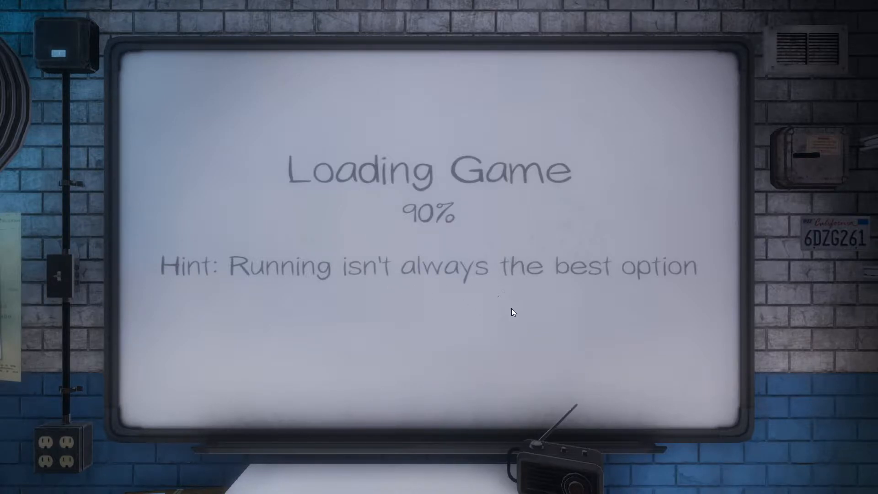
pyautogui.moveTo(514, 298)
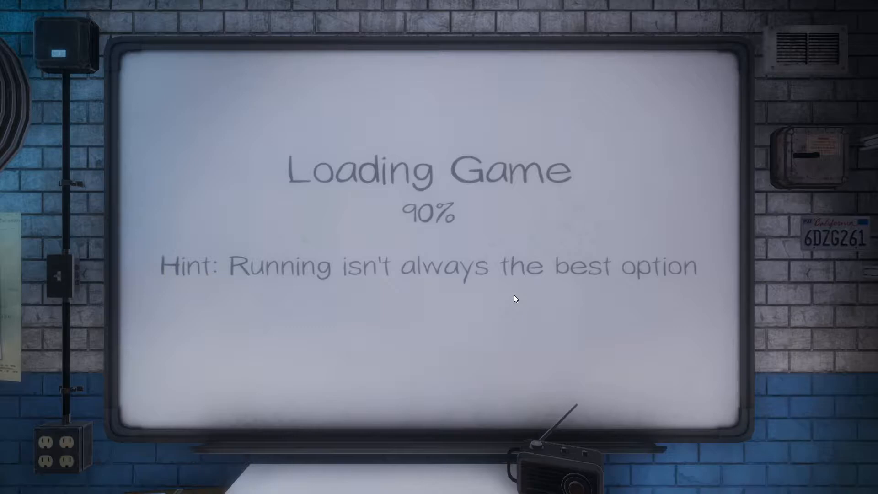
pyautogui.moveTo(536, 291)
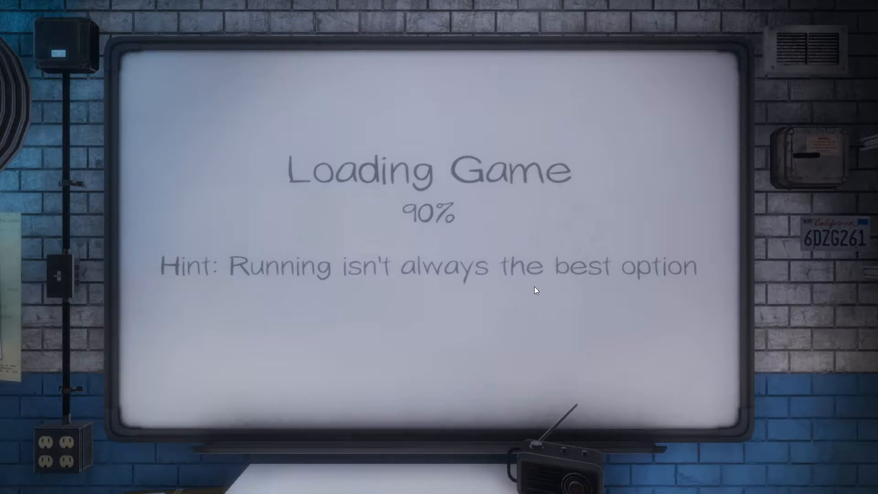
pyautogui.moveTo(532, 291)
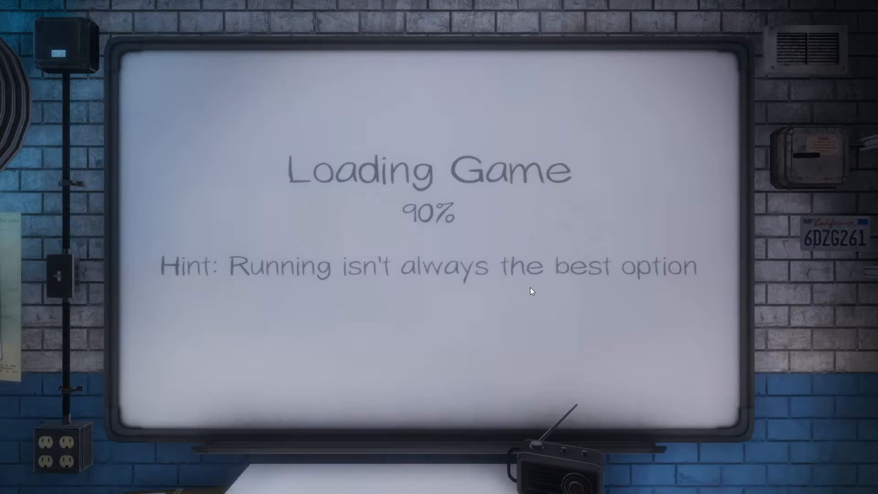
pyautogui.moveTo(528, 302)
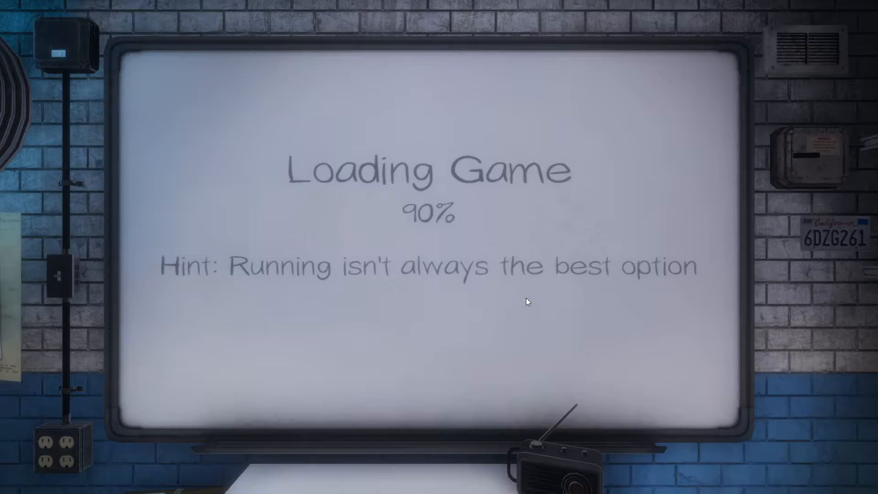
pyautogui.moveTo(553, 282)
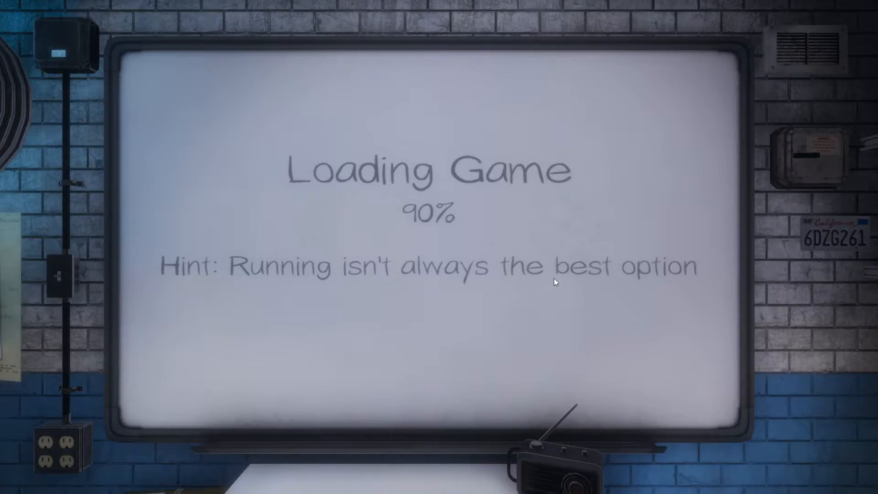
pyautogui.moveTo(539, 293)
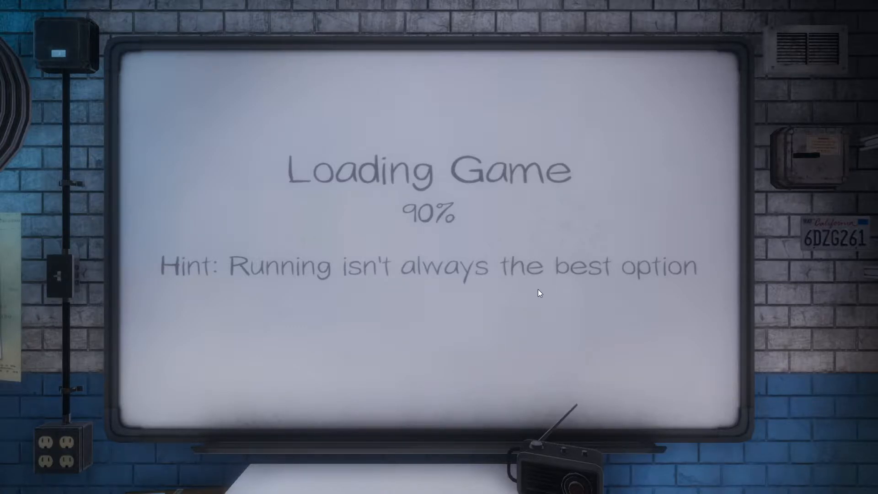
pyautogui.moveTo(535, 295)
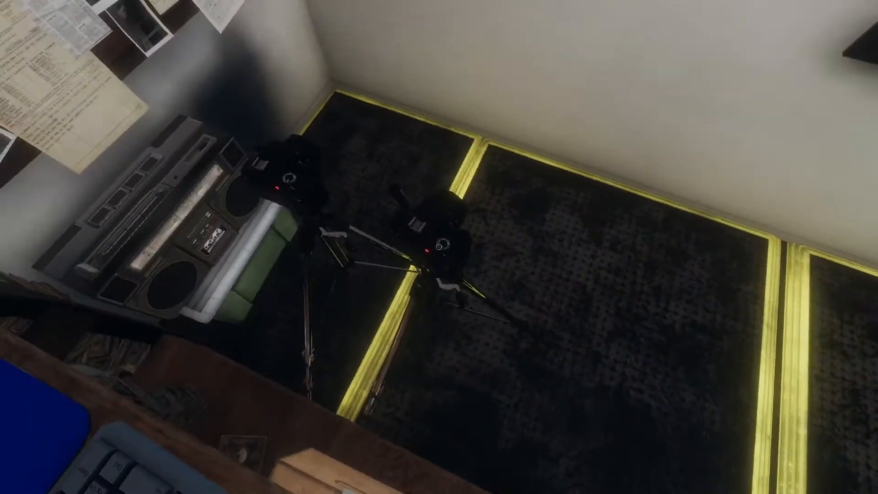
pyautogui.moveTo(439, 247)
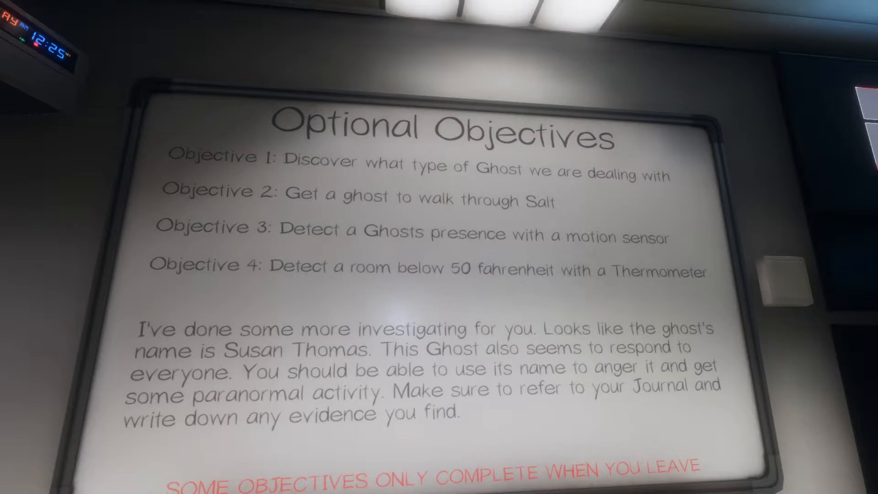
pyautogui.moveTo(439, 247)
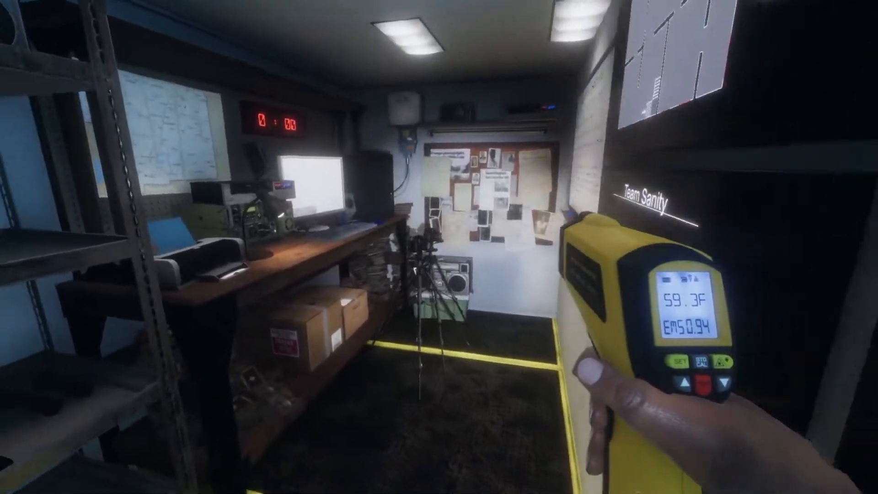
pyautogui.moveTo(439, 247)
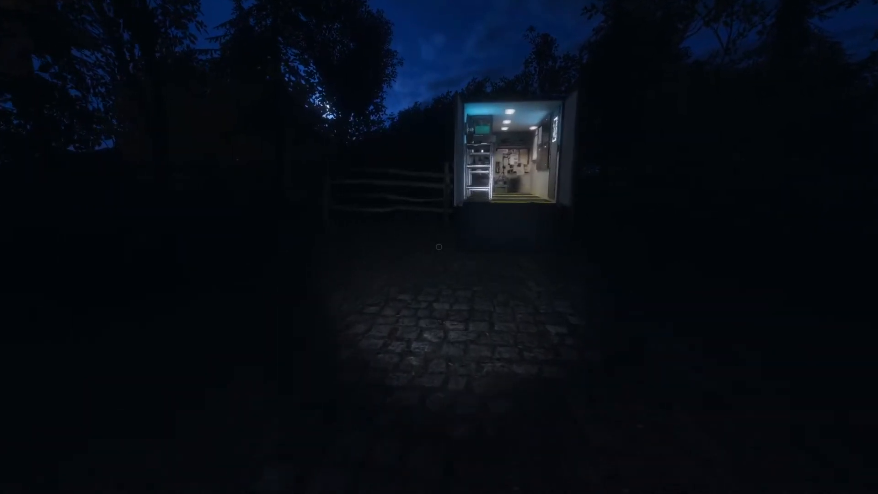
pyautogui.moveTo(439, 248)
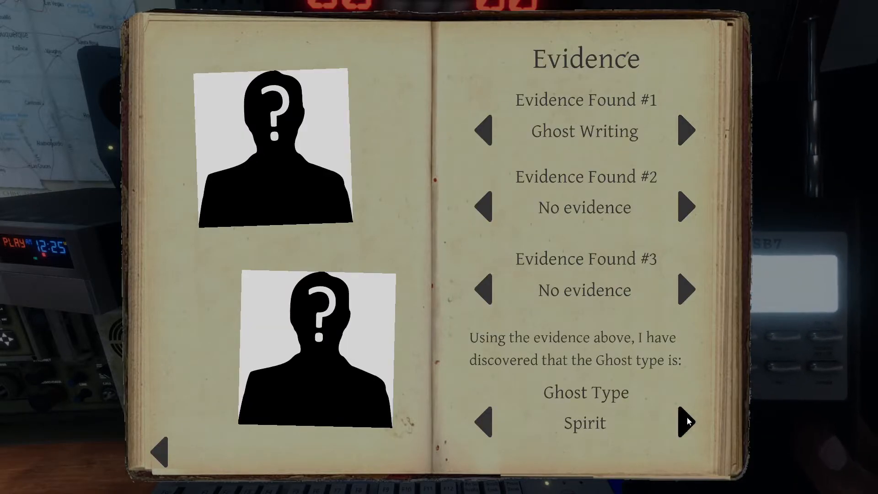
# - Cycle the journal's ghost type guess through Shade and the following types
pyautogui.click(685, 421)
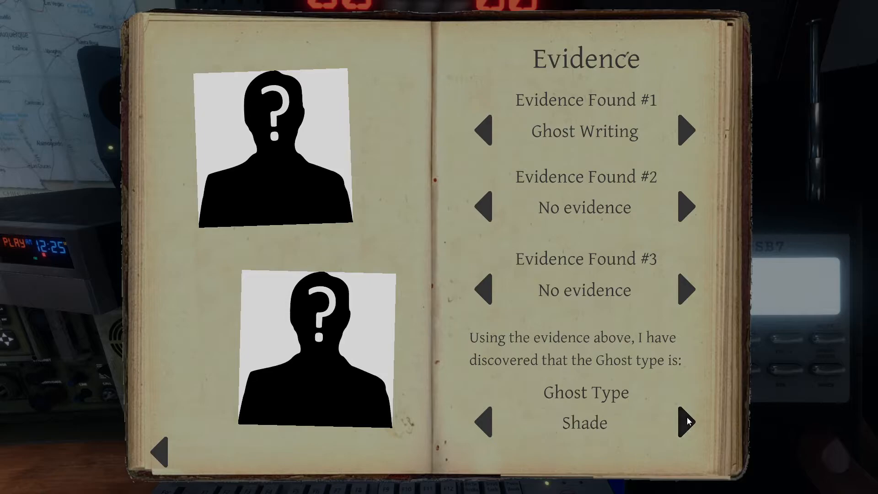
pyautogui.click(685, 422)
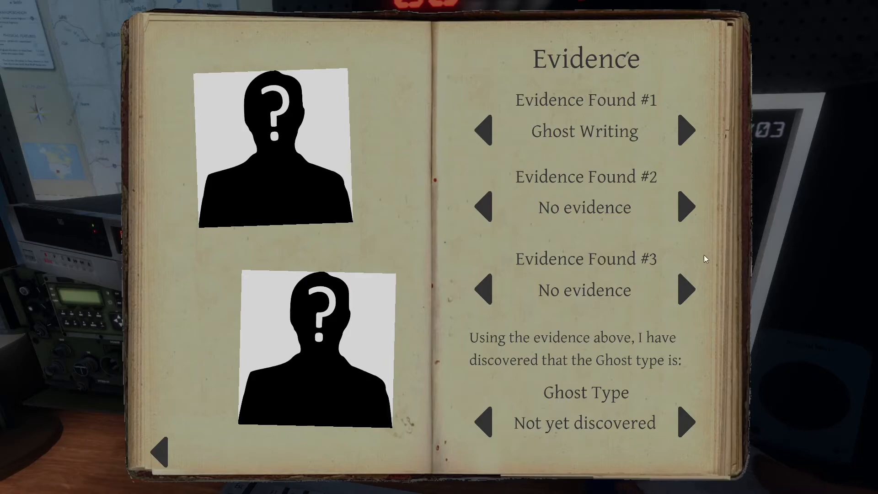
# - Record Ghost Orb as second evidence and cycle the third slot to Freezing Temperatures
pyautogui.click(686, 207)
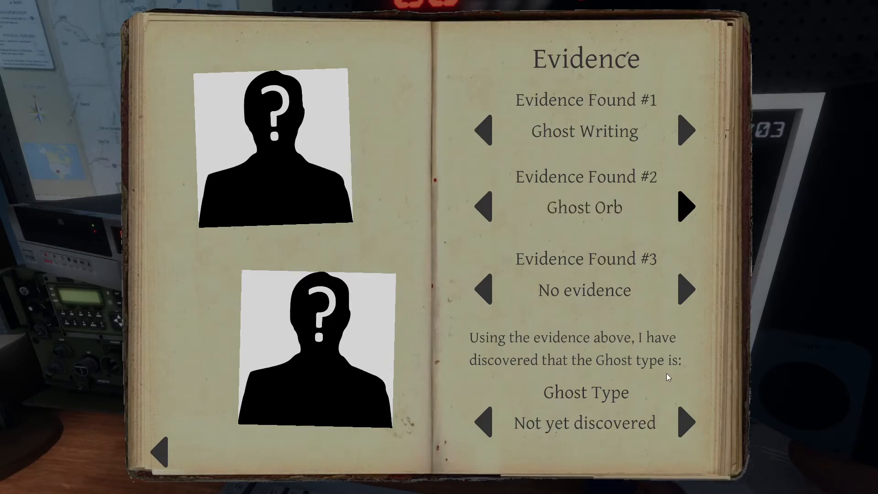
pyautogui.moveTo(689, 420)
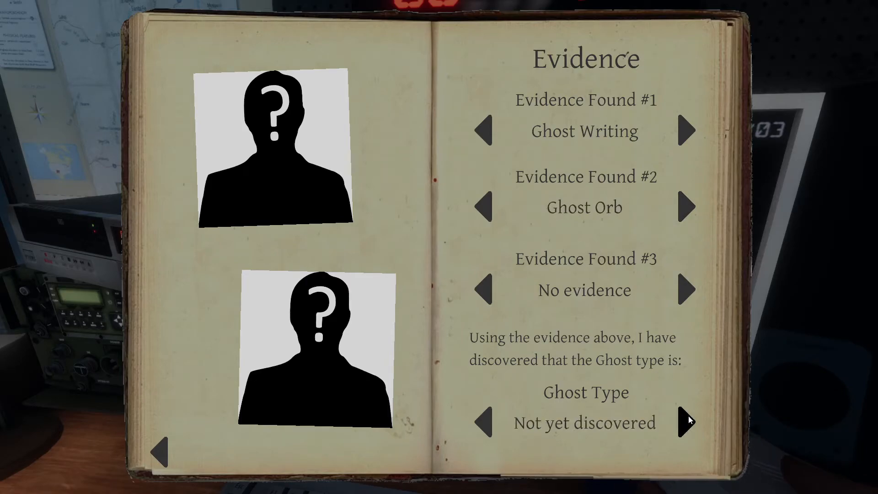
pyautogui.click(685, 289)
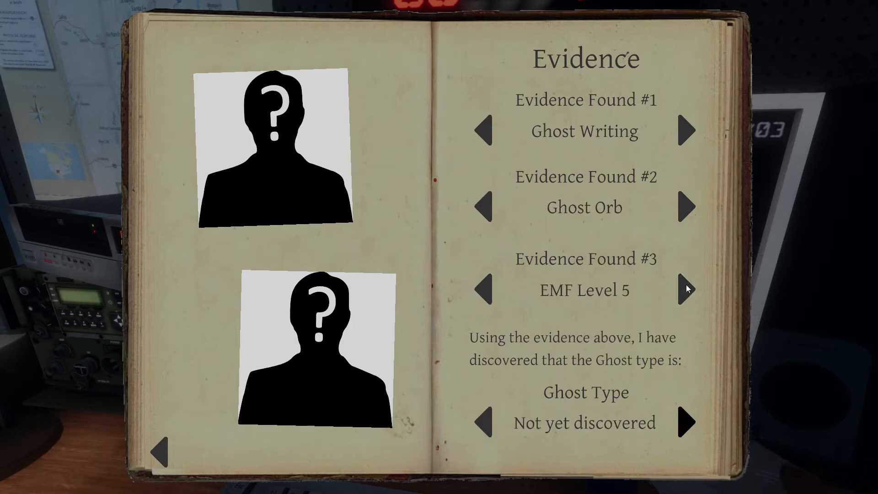
pyautogui.click(686, 289)
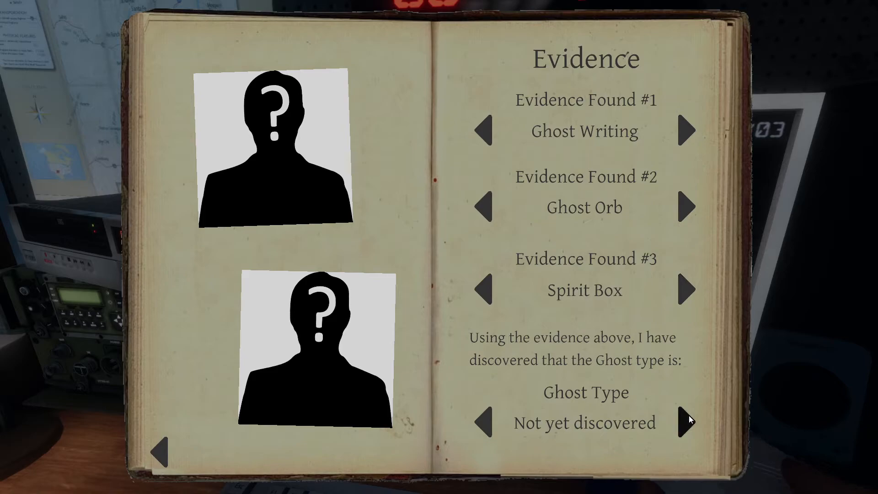
pyautogui.click(686, 289)
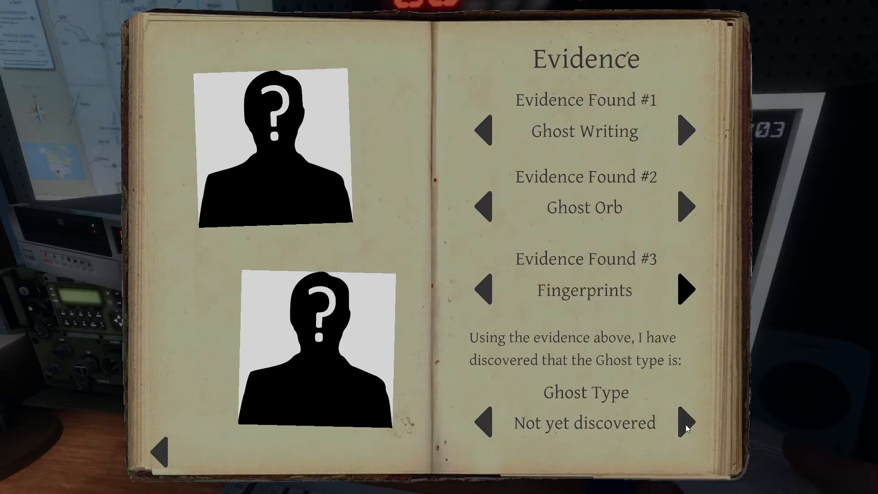
pyautogui.click(685, 289)
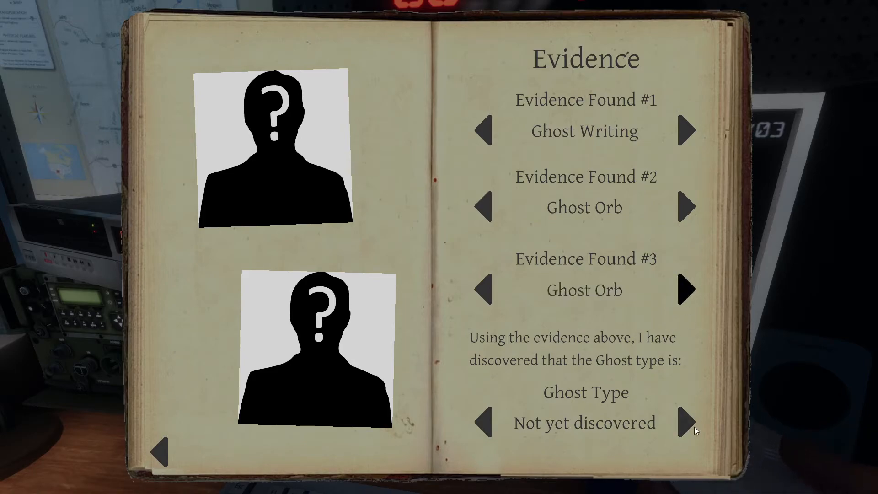
pyautogui.click(685, 290)
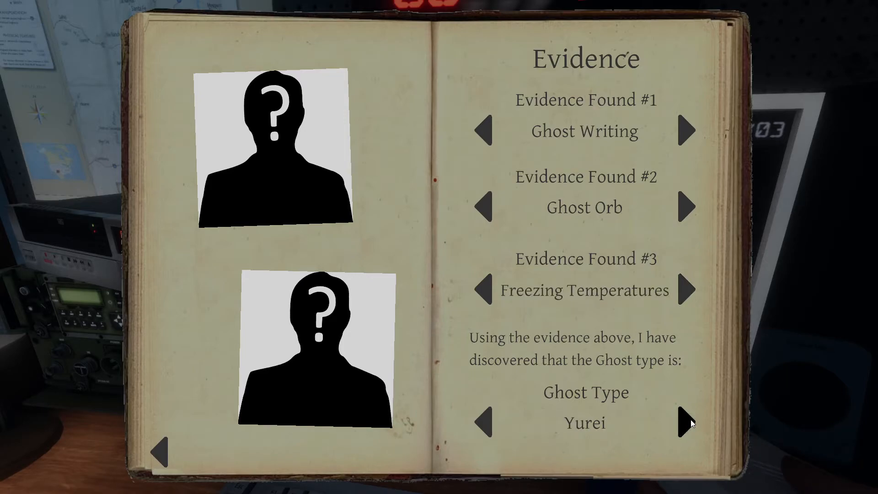
pyautogui.click(686, 288)
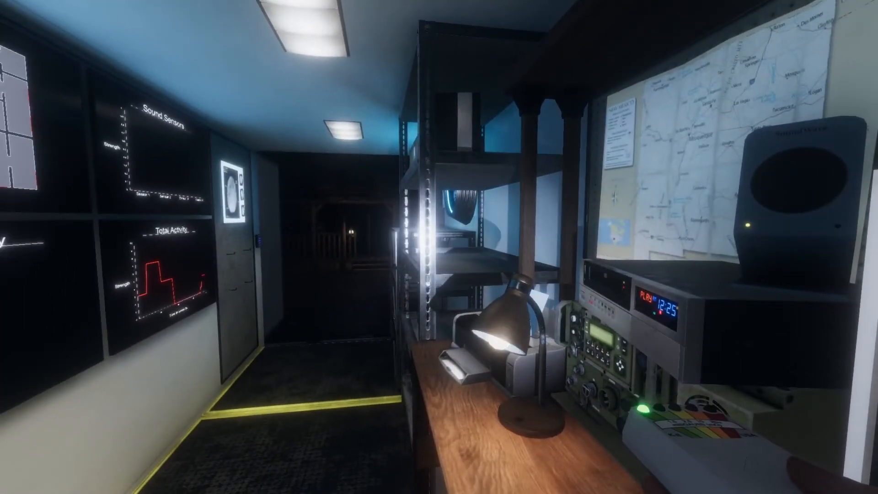
pyautogui.moveTo(439, 247)
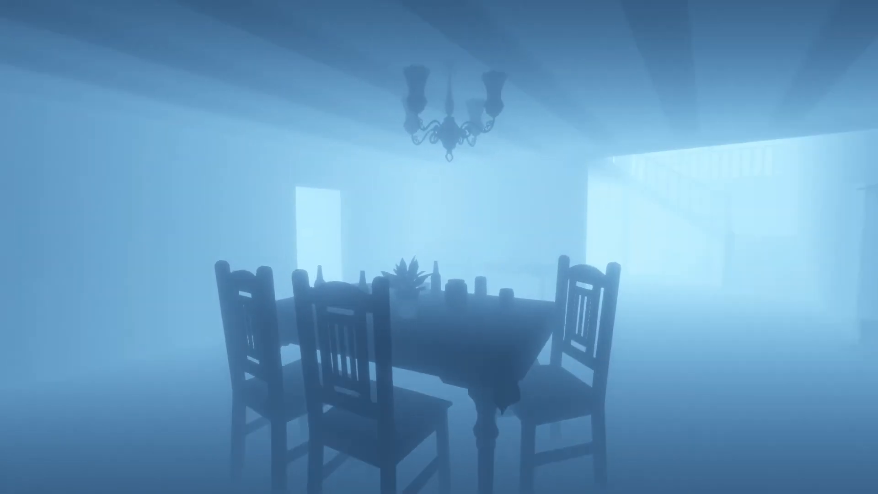
pyautogui.moveTo(439, 247)
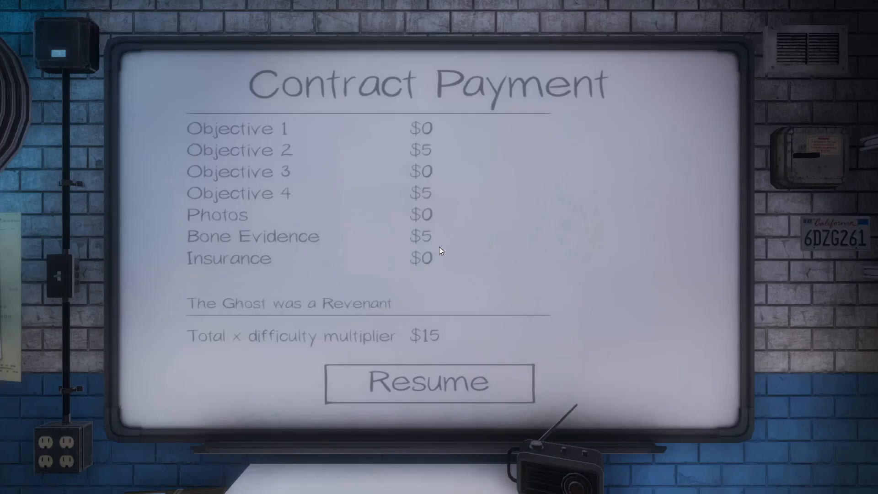
pyautogui.moveTo(460, 265)
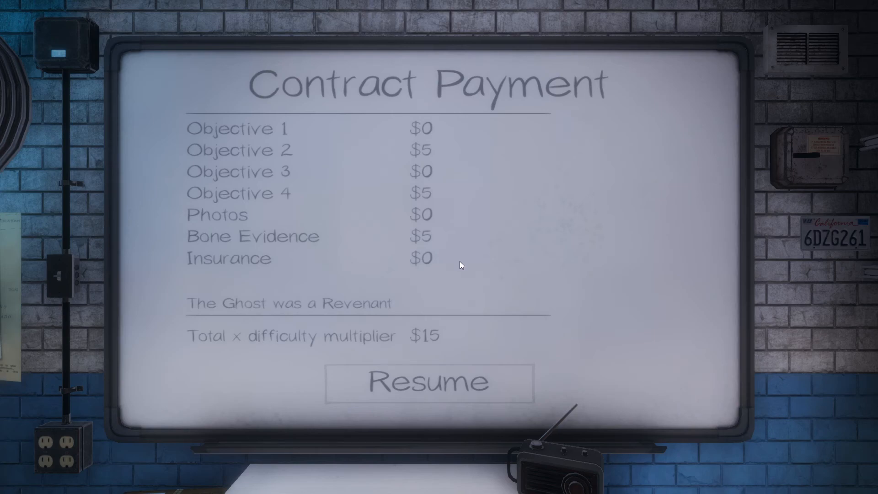
pyautogui.moveTo(415, 424)
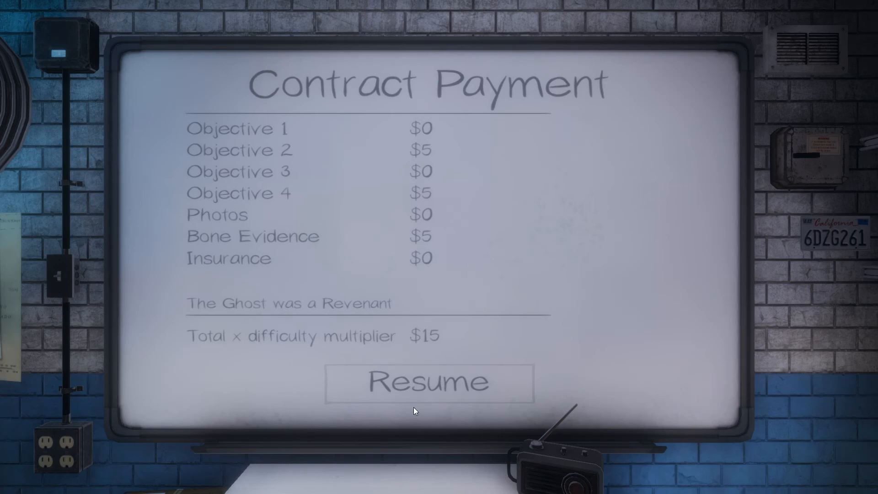
pyautogui.moveTo(418, 389)
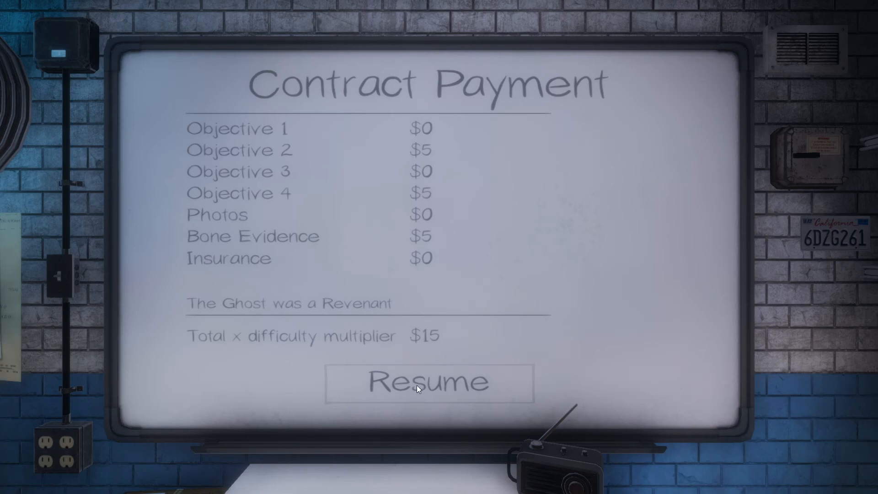
# - Continue past the Revenant payment and 37 XP summary, then leave the server lobby
pyautogui.click(419, 389)
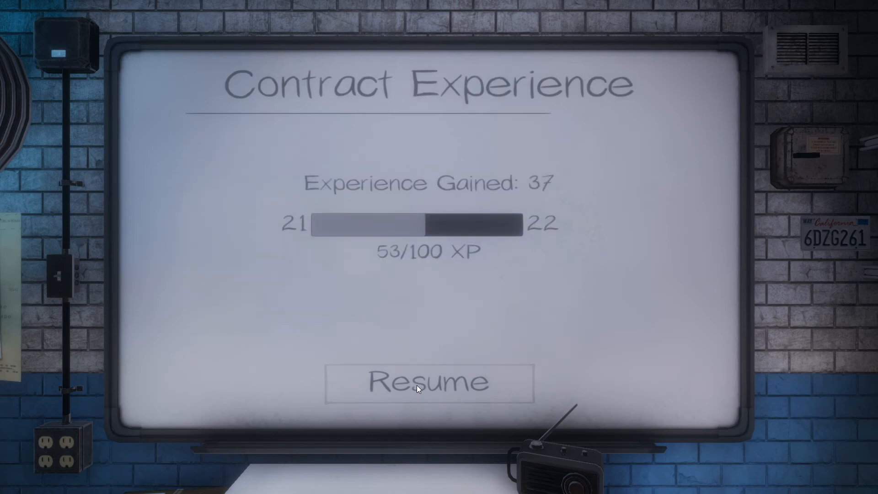
pyautogui.click(430, 381)
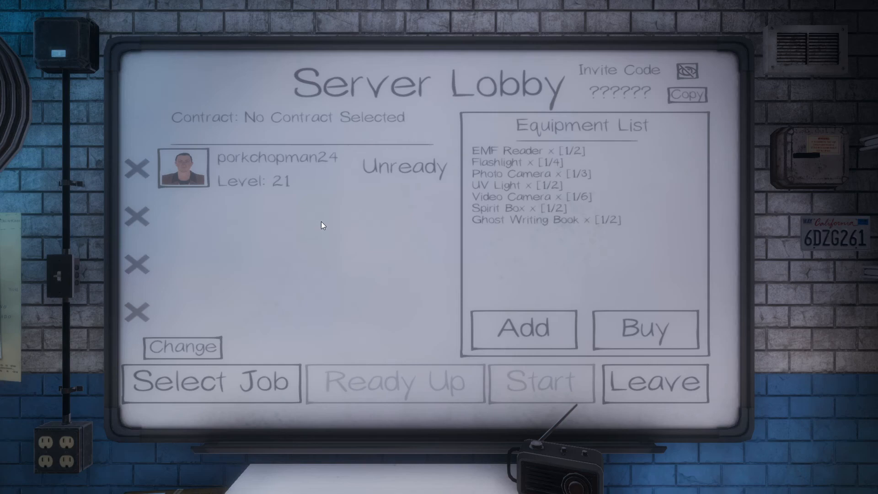
pyautogui.moveTo(315, 224)
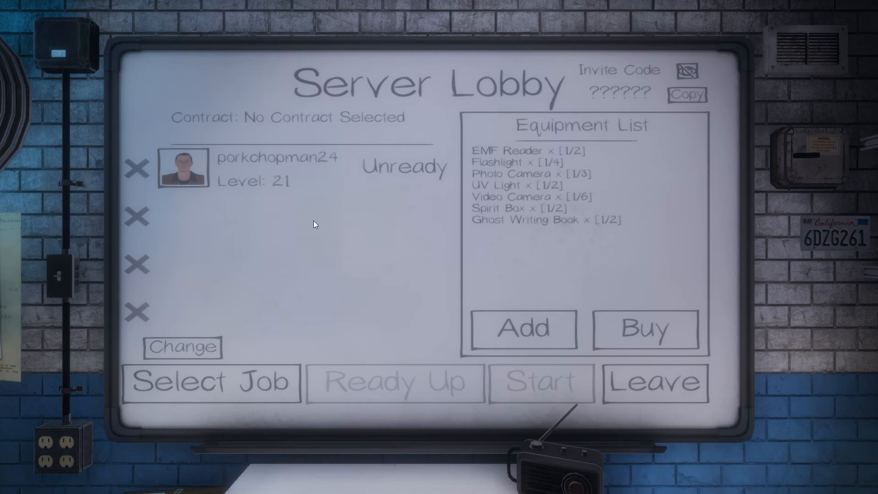
pyautogui.moveTo(650, 391)
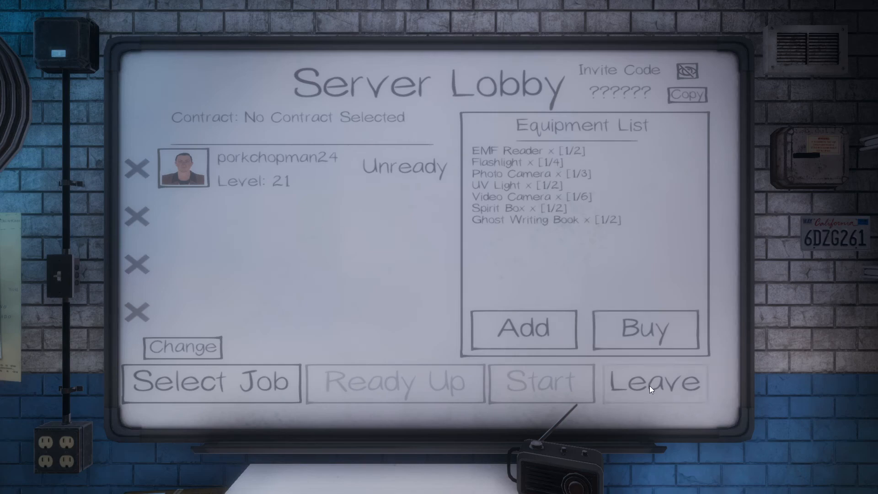
pyautogui.click(656, 382)
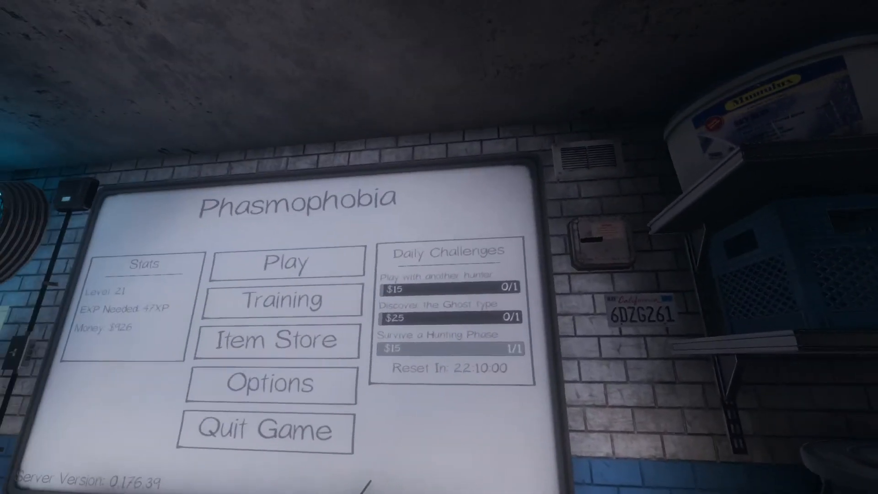